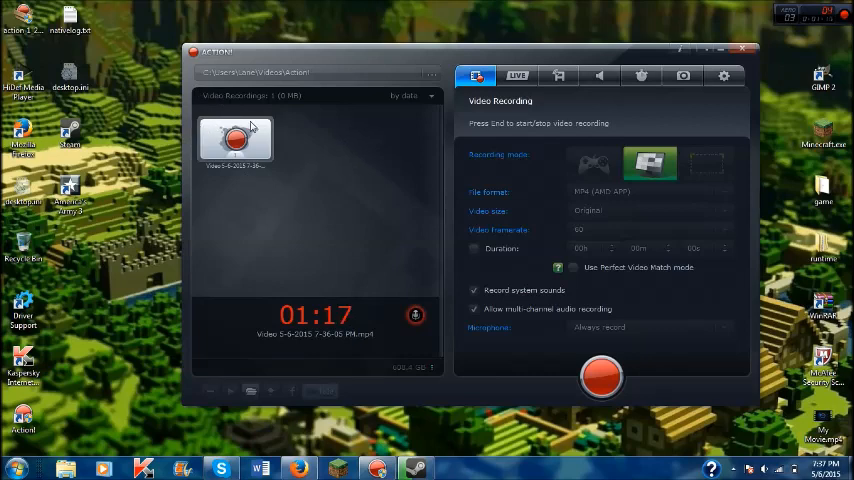
pyautogui.moveTo(284, 223)
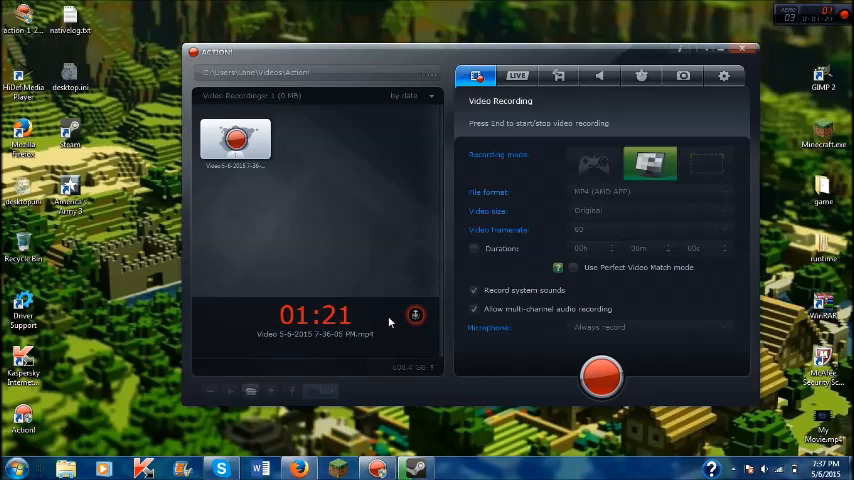
pyautogui.moveTo(423, 279)
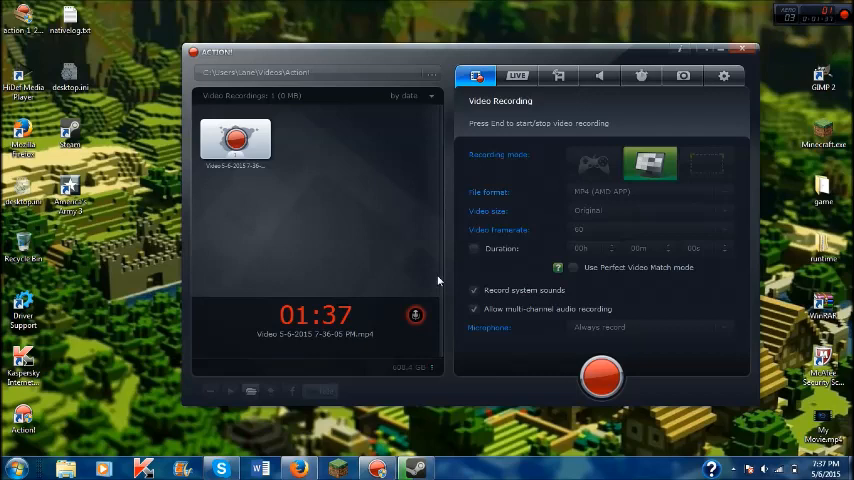
pyautogui.moveTo(432, 312)
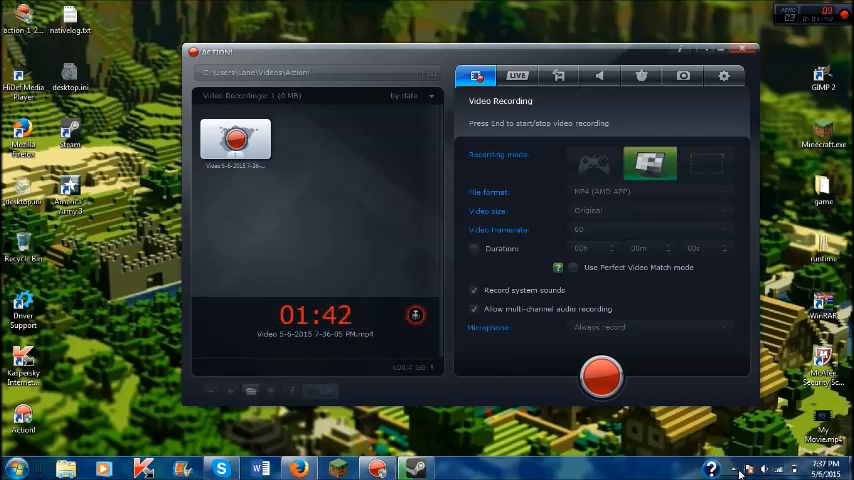
pyautogui.moveTo(668, 434)
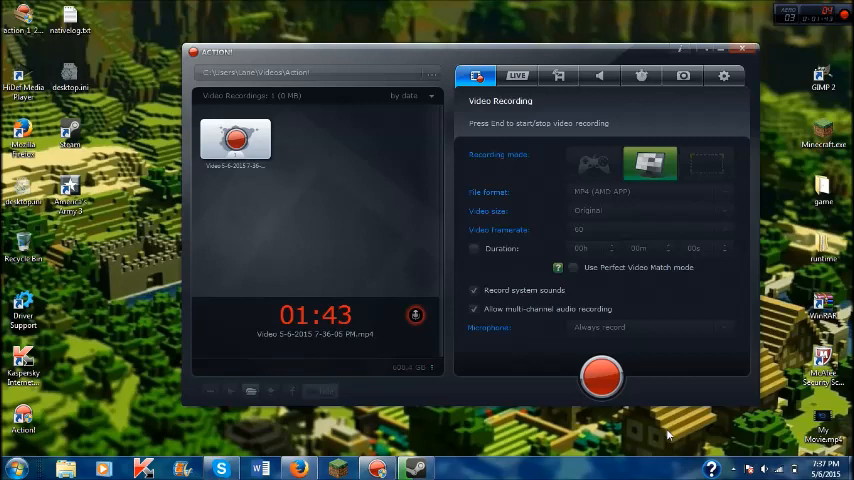